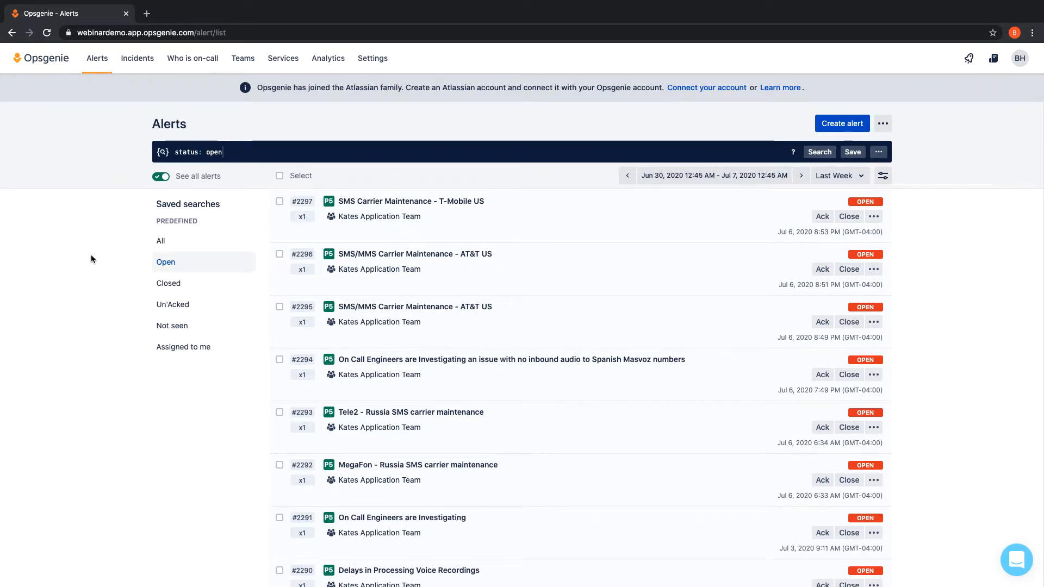
{"action": "mouse_move", "coordinate": [244, 64]}
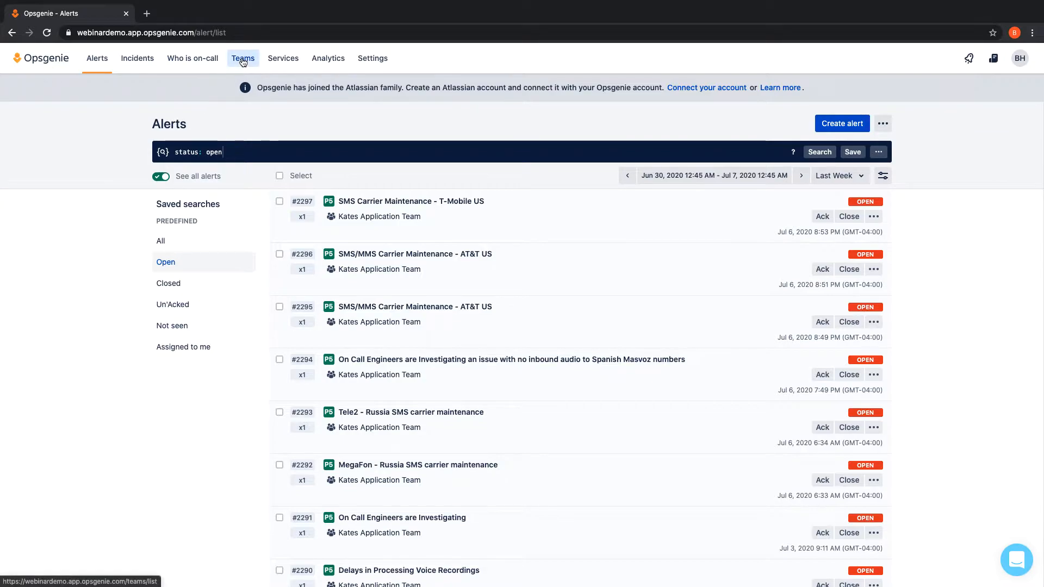
Step: Go to the Teams list to reach the IT West team's On-call page
{"action": "left_click", "coordinate": [243, 57]}
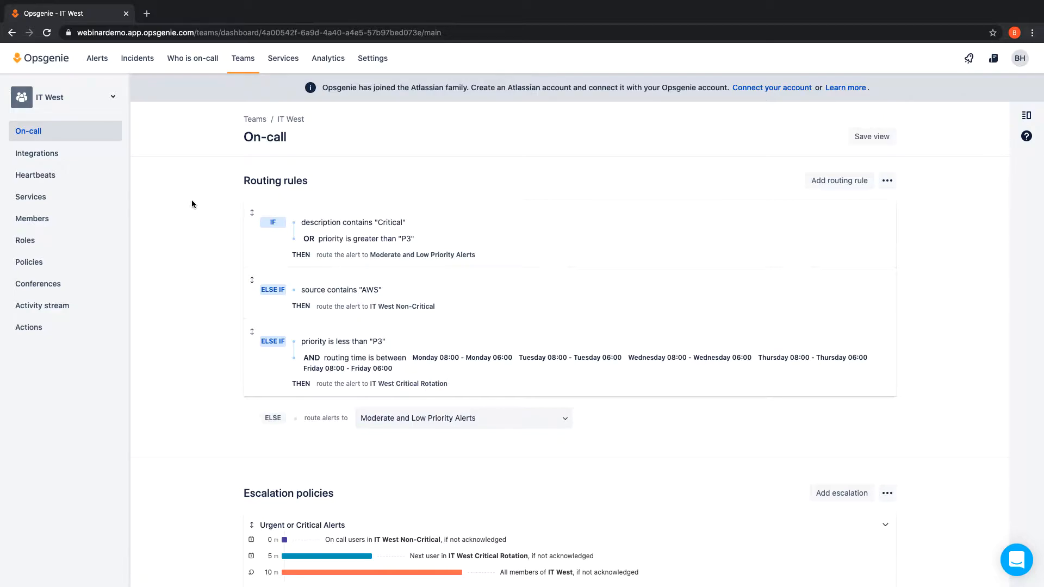
{"action": "scroll", "scroll_direction": "down", "scroll_amount": 3}
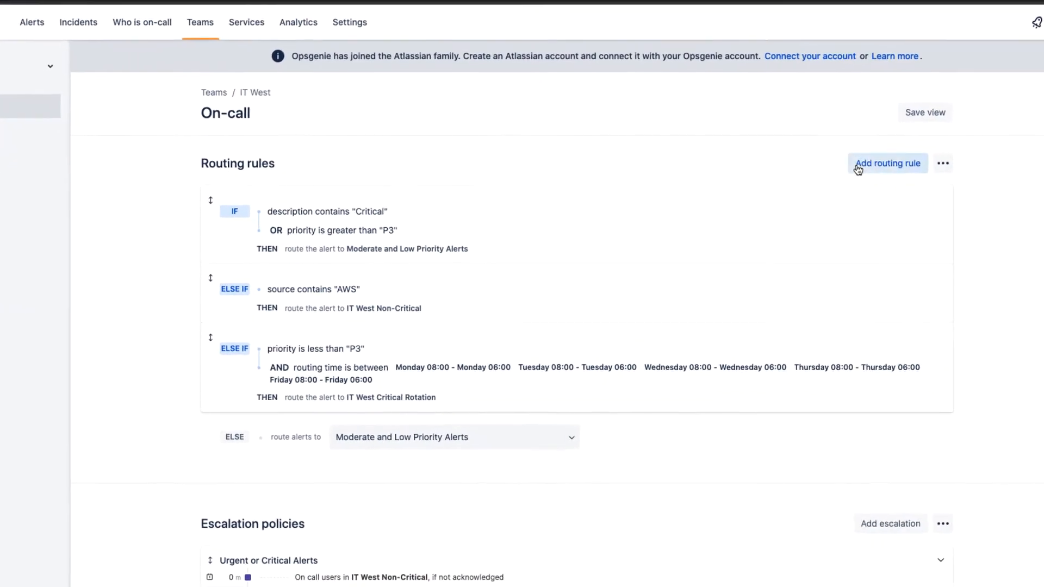
Step: Draft a match-all routing rule: priority greater than P3-Moderate, routed to Urgent or Critical Alerts, restricted to time intervals
{"action": "left_click", "coordinate": [887, 163]}
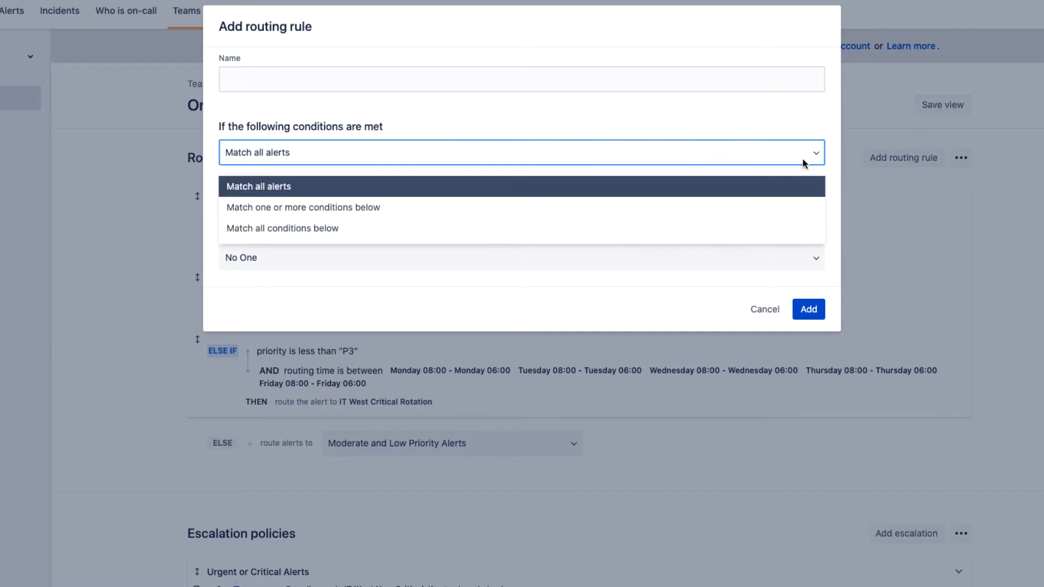
{"action": "left_click", "coordinate": [281, 228]}
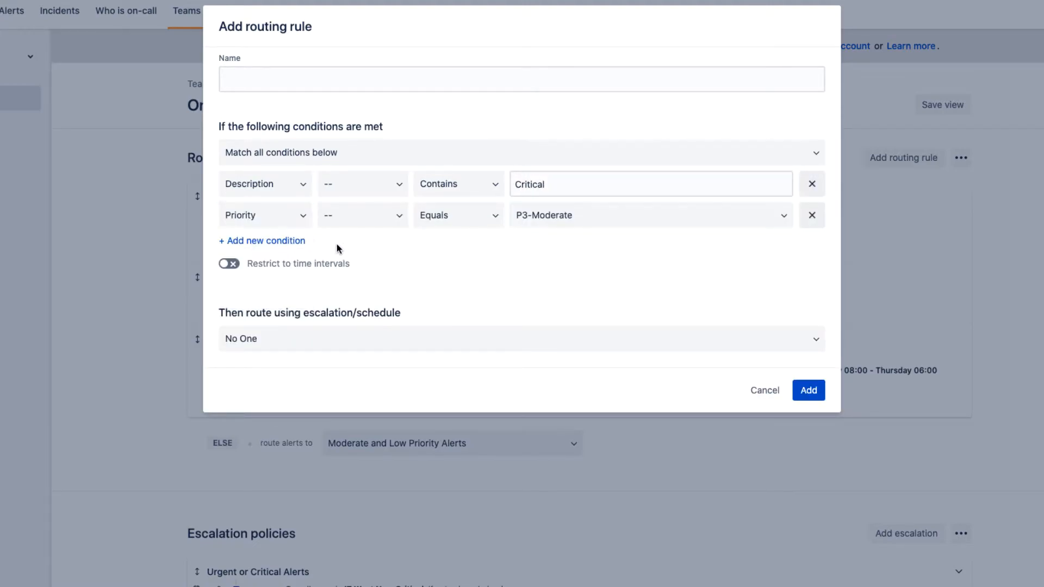
{"action": "left_click", "coordinate": [457, 215]}
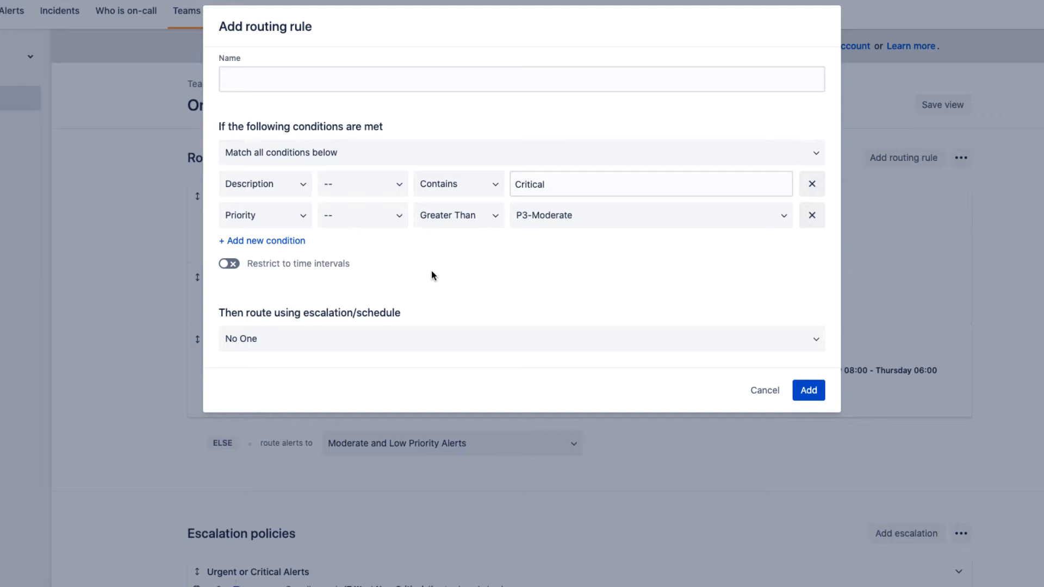
{"action": "left_click", "coordinate": [520, 347]}
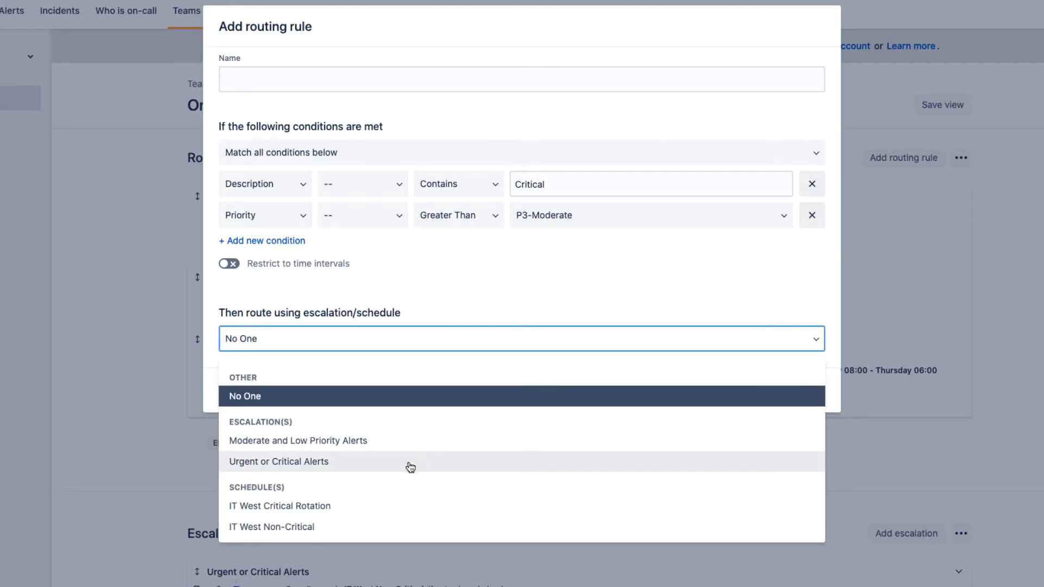
{"action": "left_click", "coordinate": [278, 461]}
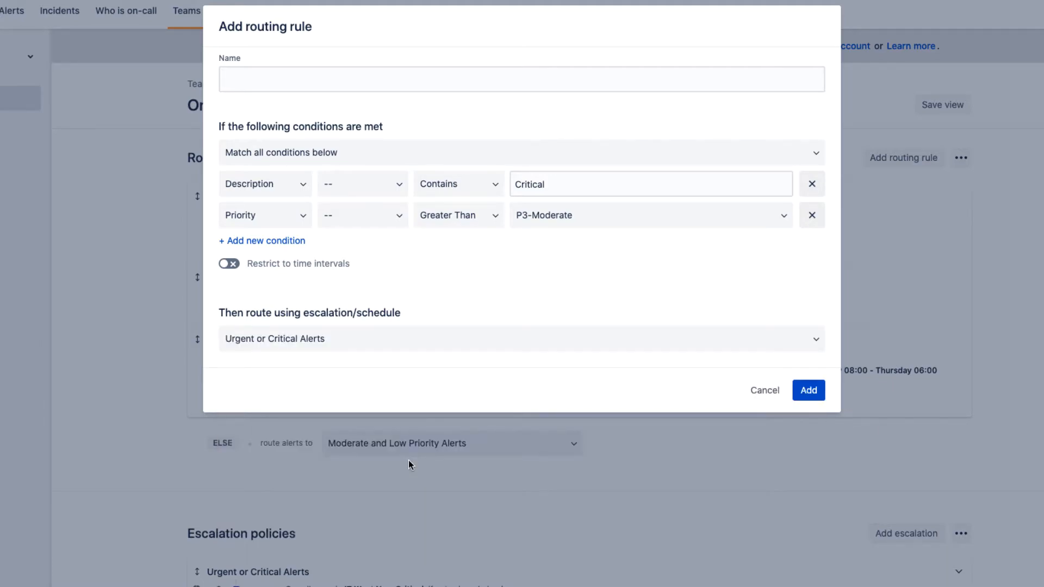
{"action": "left_click", "coordinate": [228, 263]}
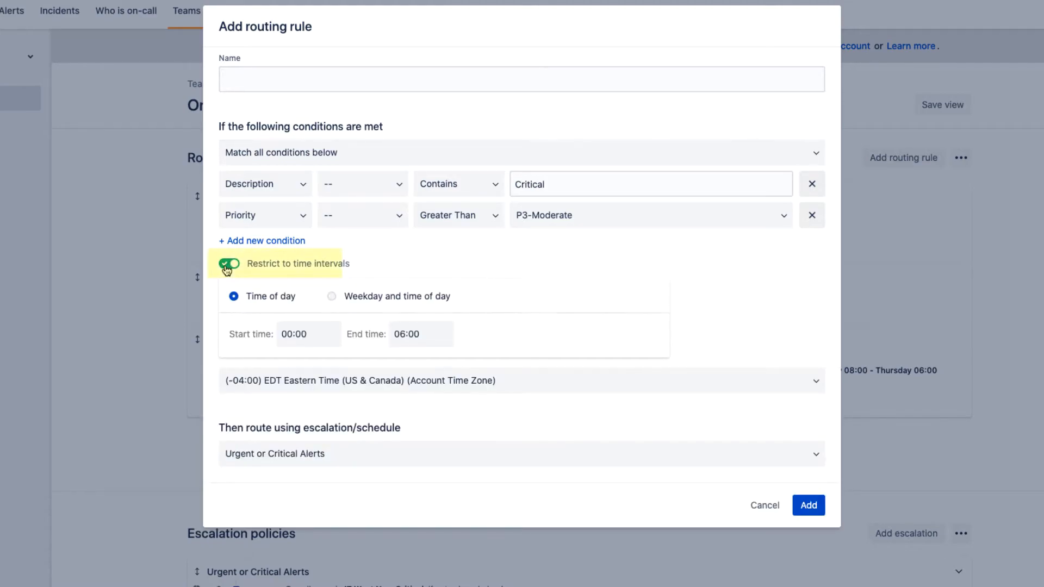
Step: Cancel the draft routing rule so IT West's three rules stay unchanged
{"action": "left_click", "coordinate": [332, 296]}
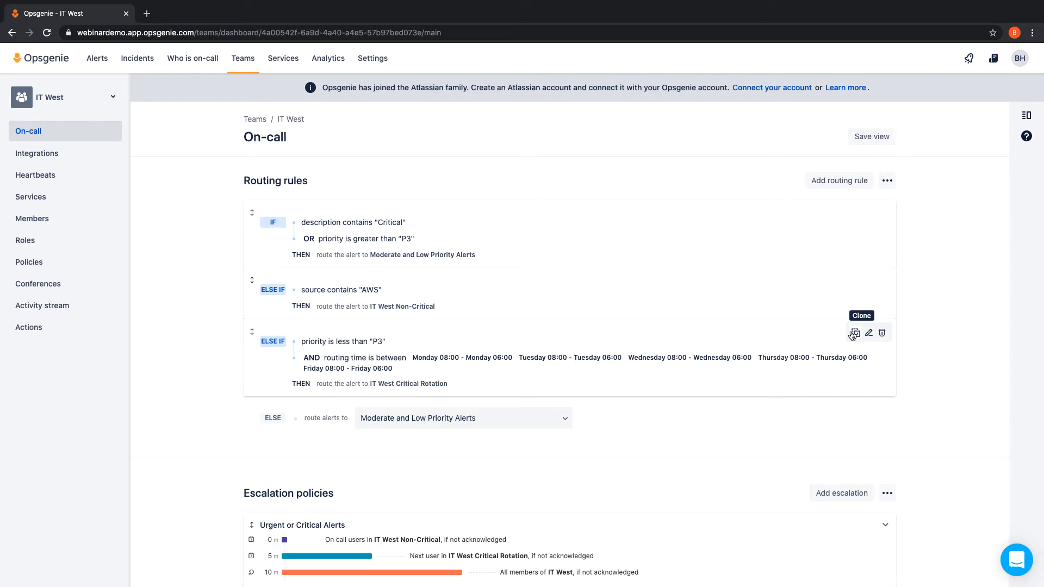
{"action": "mouse_move", "coordinate": [493, 352]}
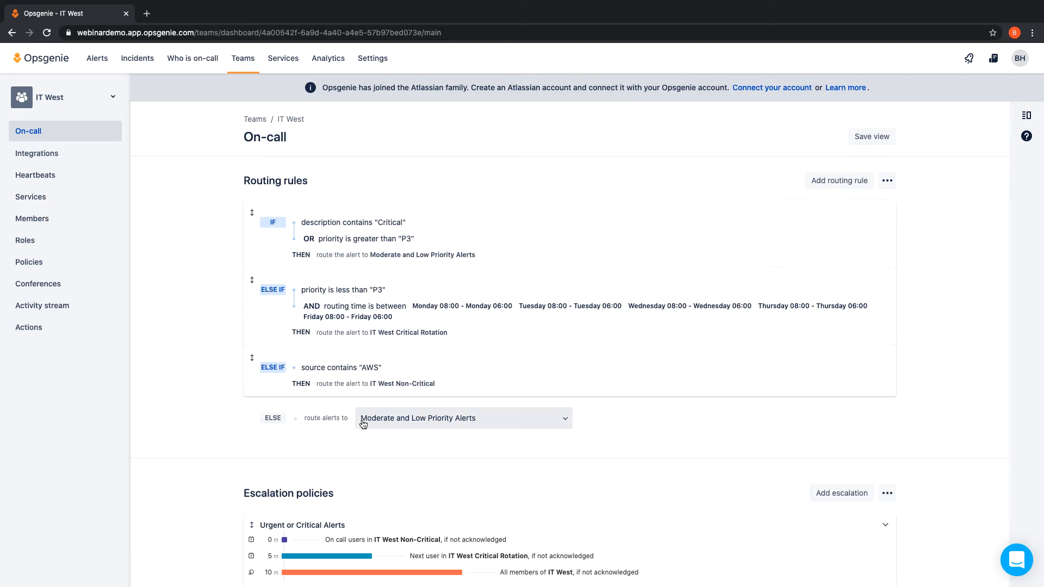
Step: Review the choices for IT West's default ELSE route
{"action": "left_click", "coordinate": [463, 417]}
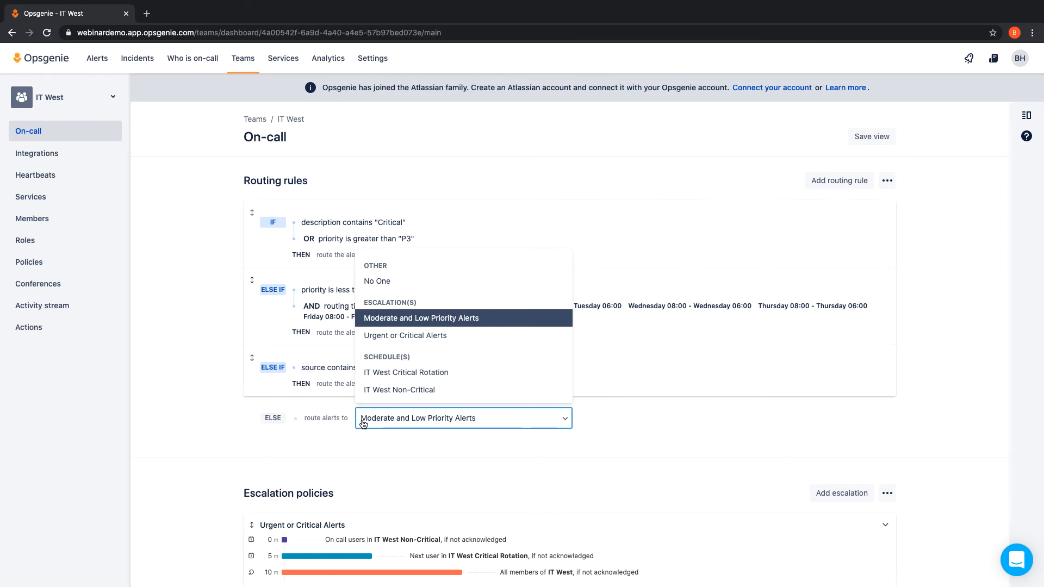